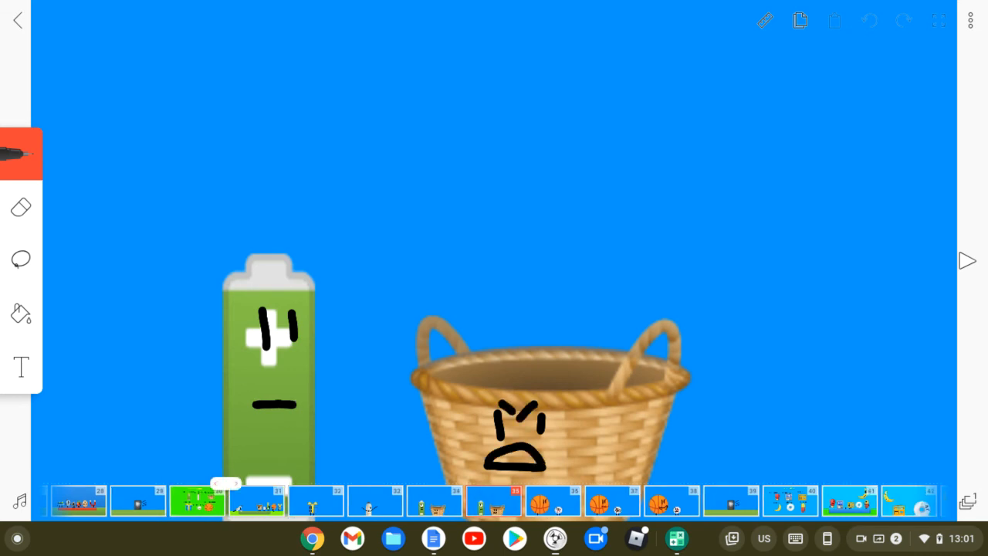
Open frame 43 showing the crescent moon, grinning radio and frowning CD.
left_click(255, 500)
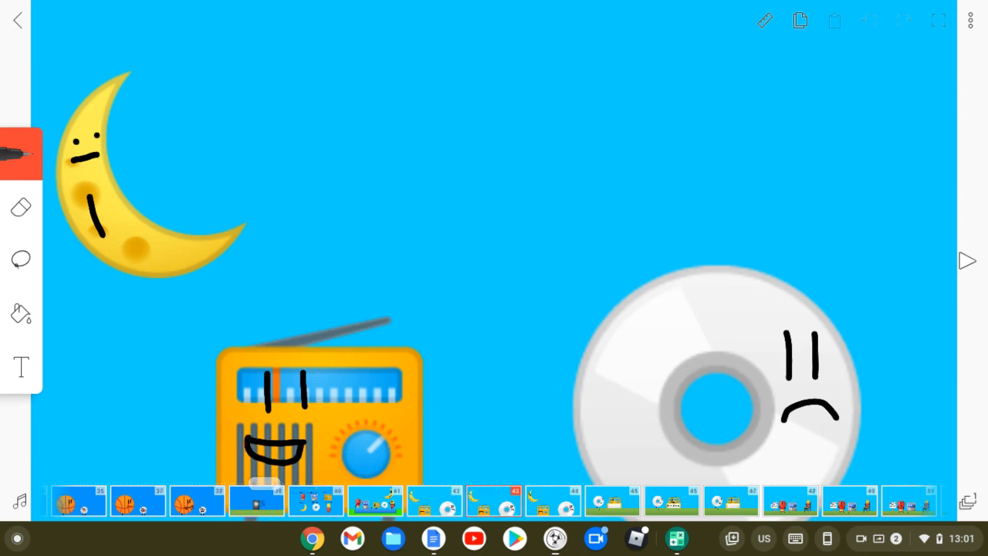
Open frame 52 with the boxing glove, ATM and grandpa pill by the Storytime sign.
left_click(257, 500)
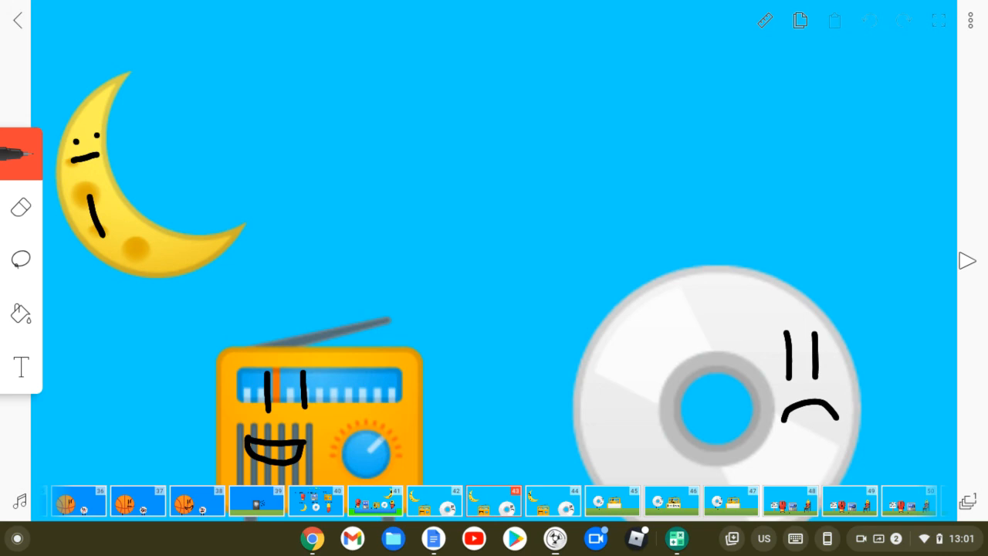
left_click(869, 21)
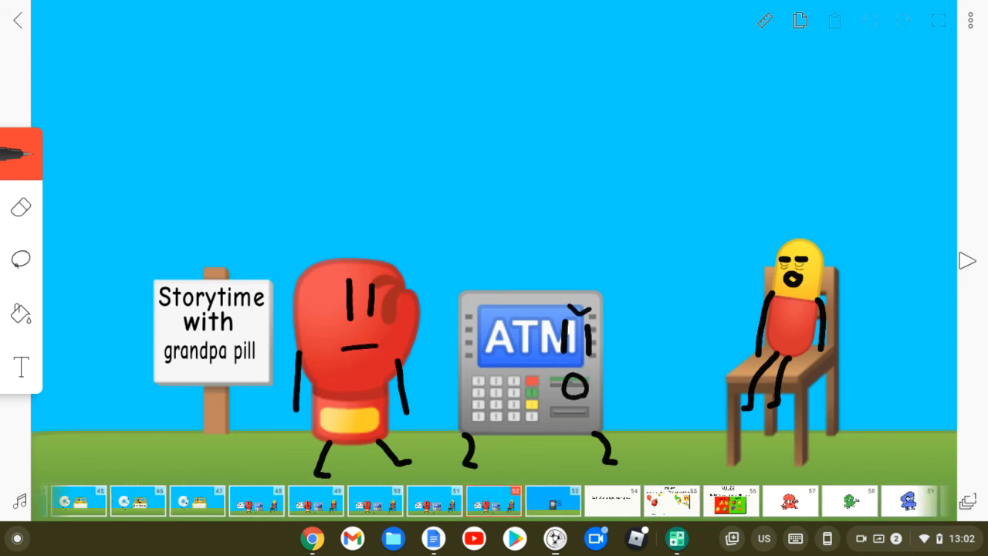
Move to frame 55, the balloon-popping rules page.
left_click(512, 500)
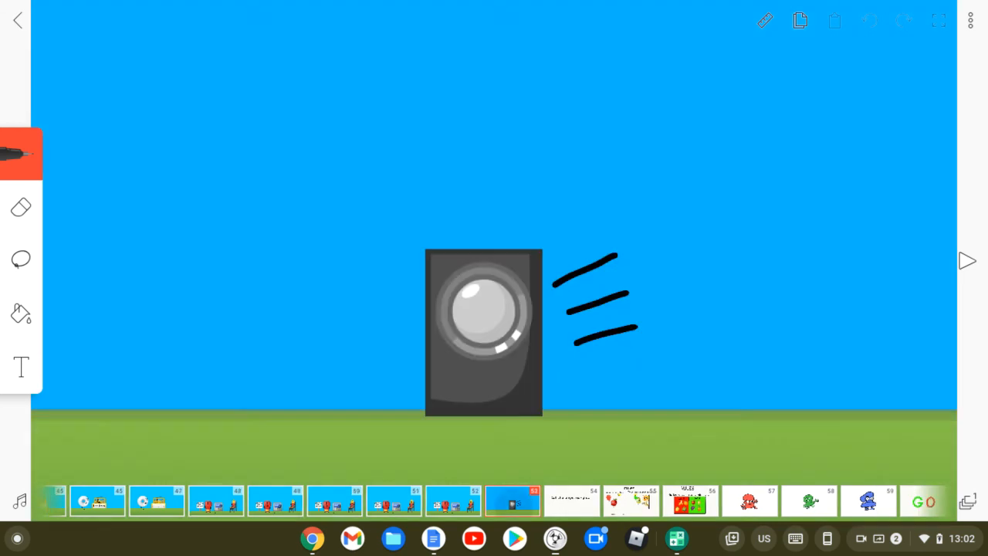
scroll("left", 3)
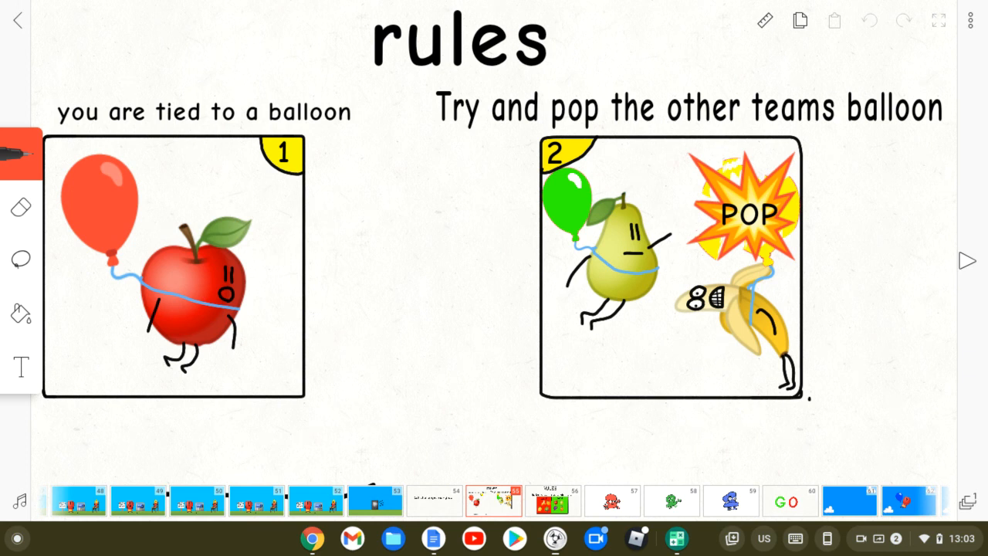
Step past the strawberry, rock and moon balloon frames to frame 86's crossed-out roster.
left_click(967, 261)
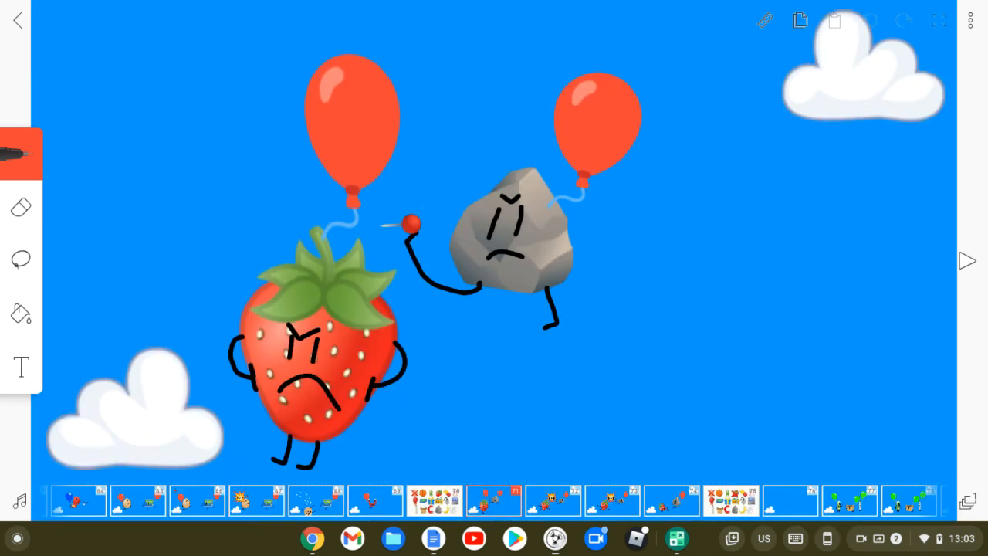
left_click(967, 261)
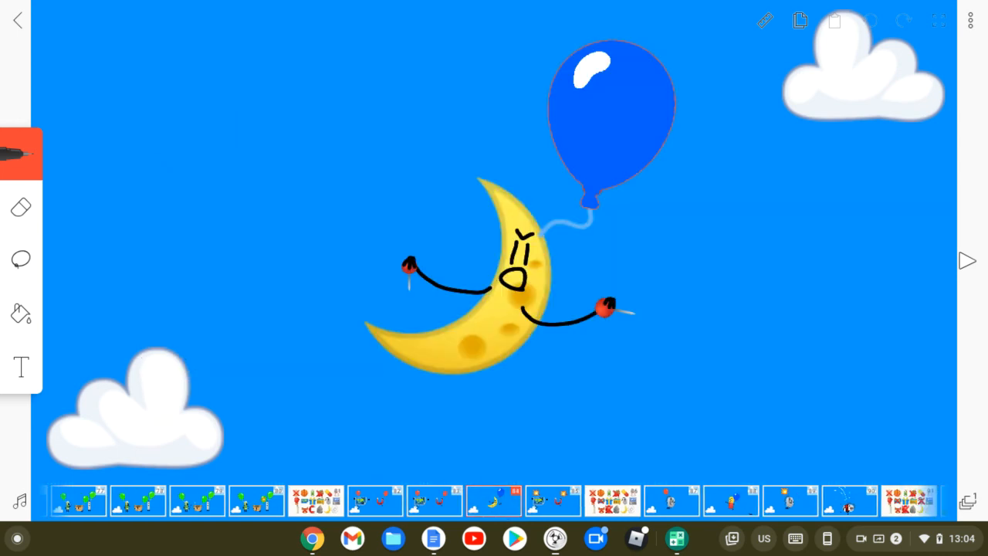
left_click(494, 501)
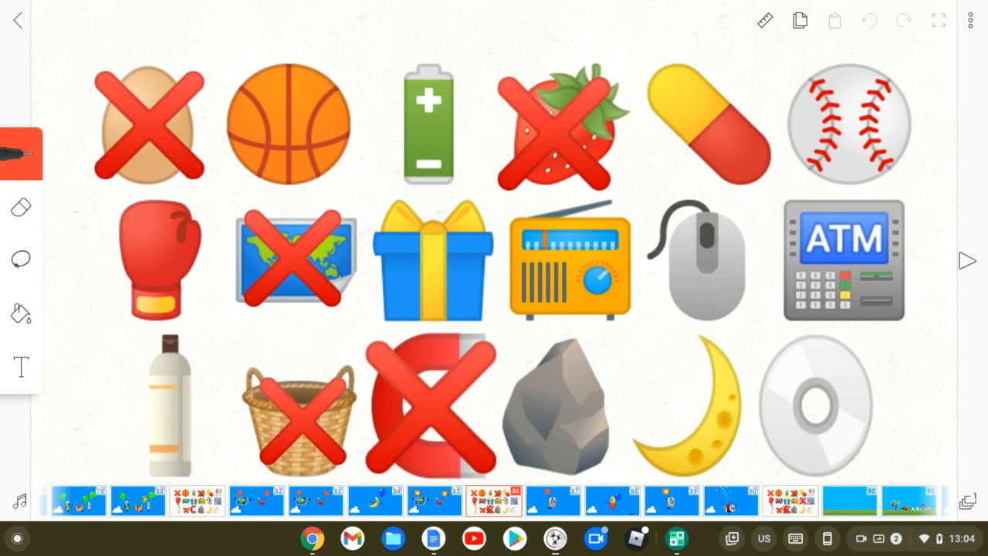
Open frame 101 ranking blue team first, green second and red third.
left_click(494, 500)
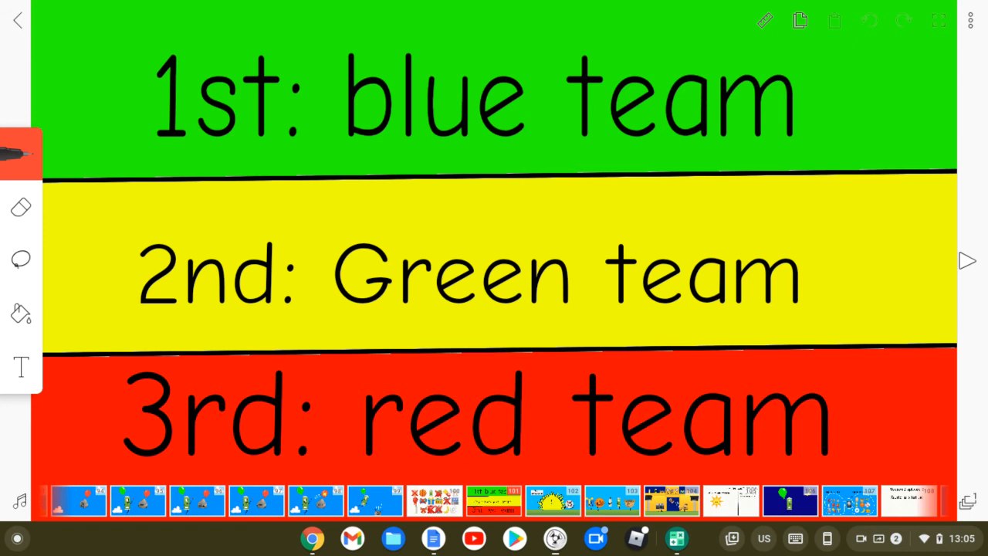
Advance past the Sun and five-character frames to the Football field kick scene.
left_click(968, 261)
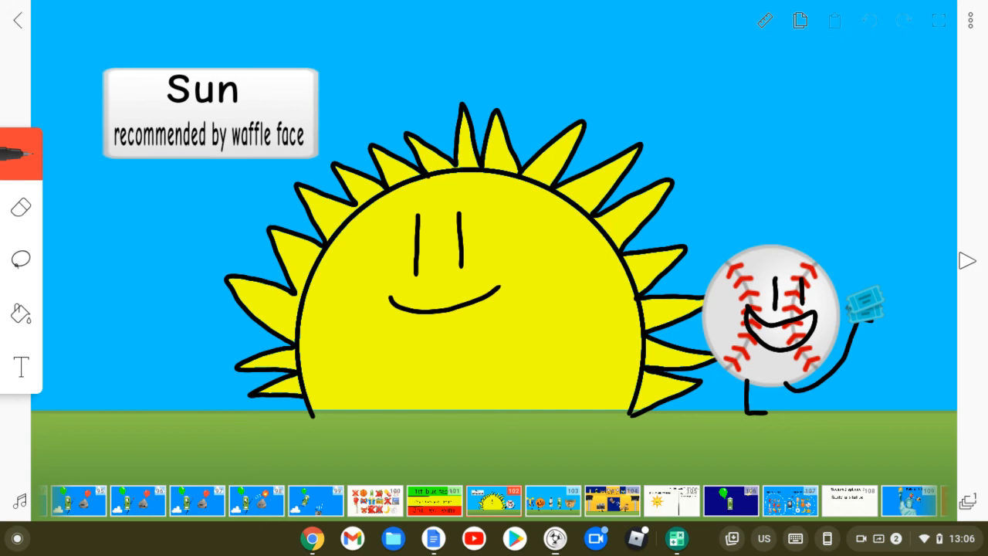
left_click(967, 261)
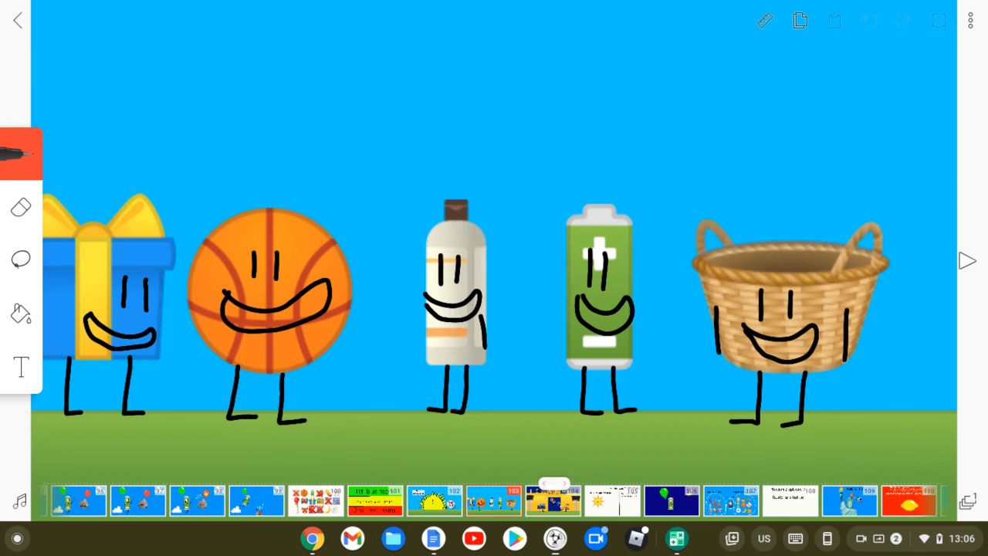
left_click(967, 261)
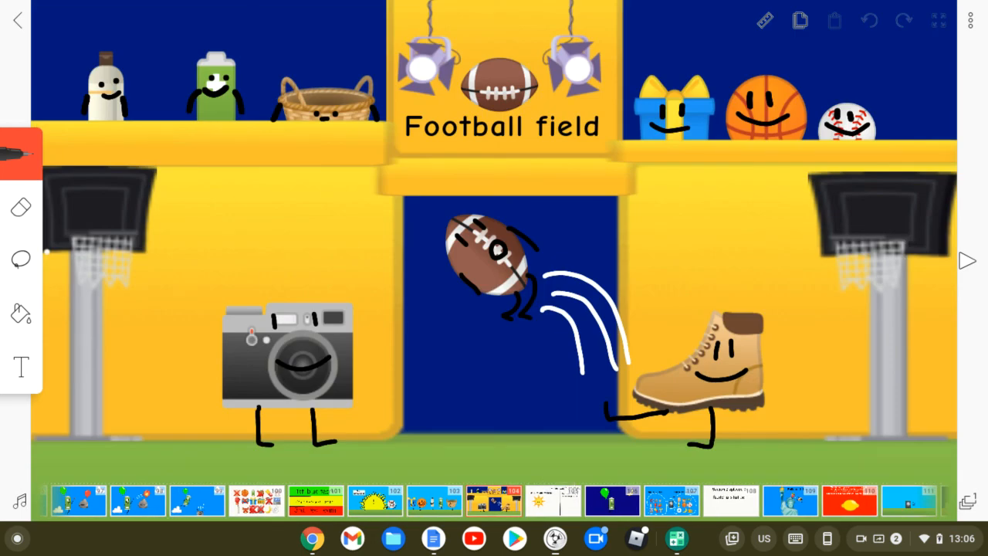